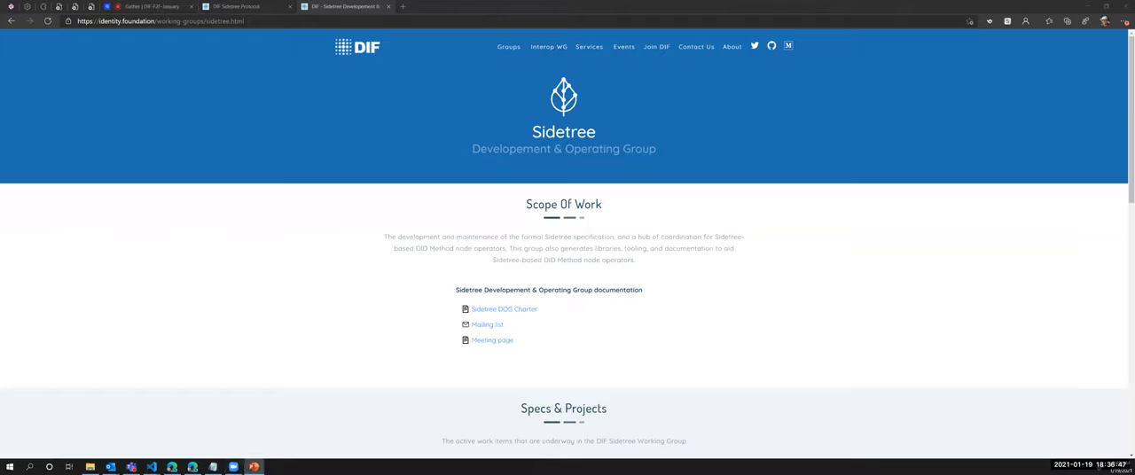
pyautogui.moveTo(257, 135)
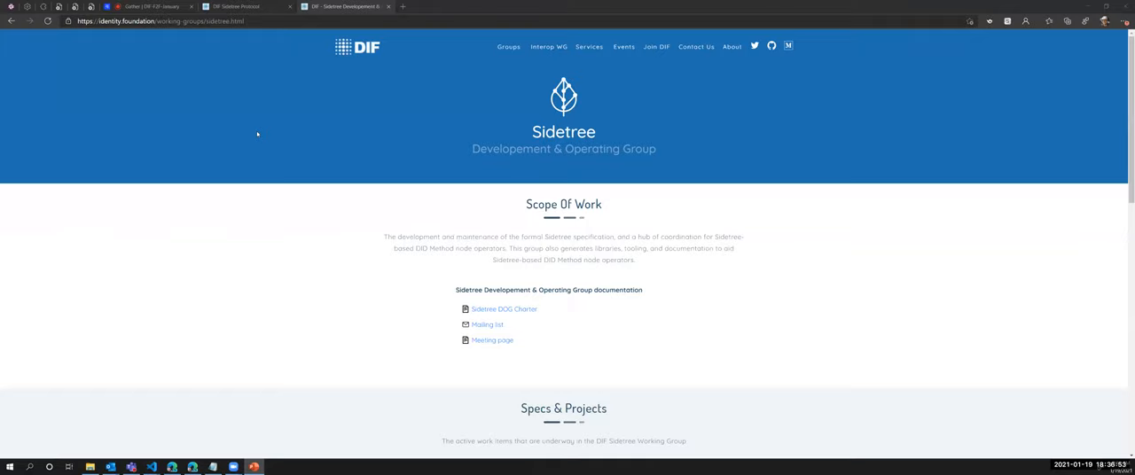
pyautogui.moveTo(249, 149)
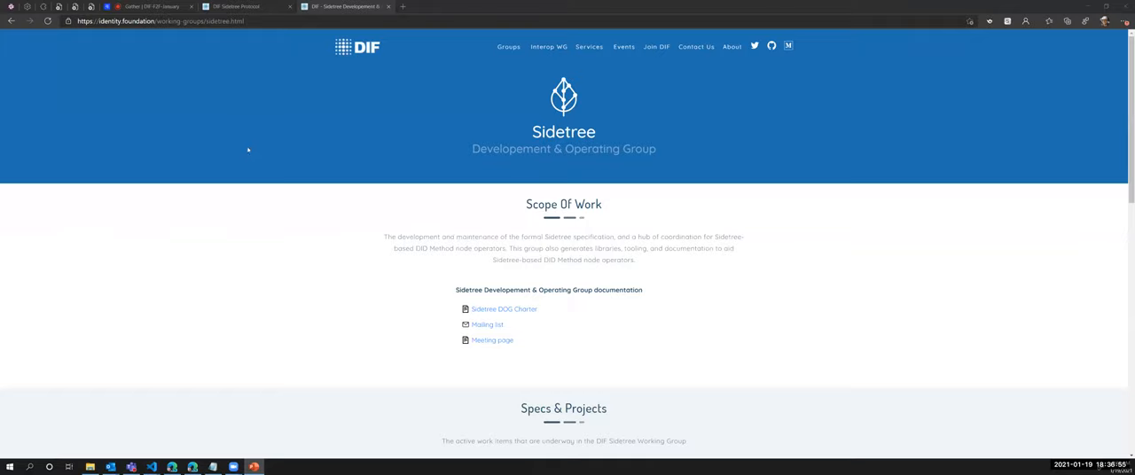
pyautogui.moveTo(176, 156)
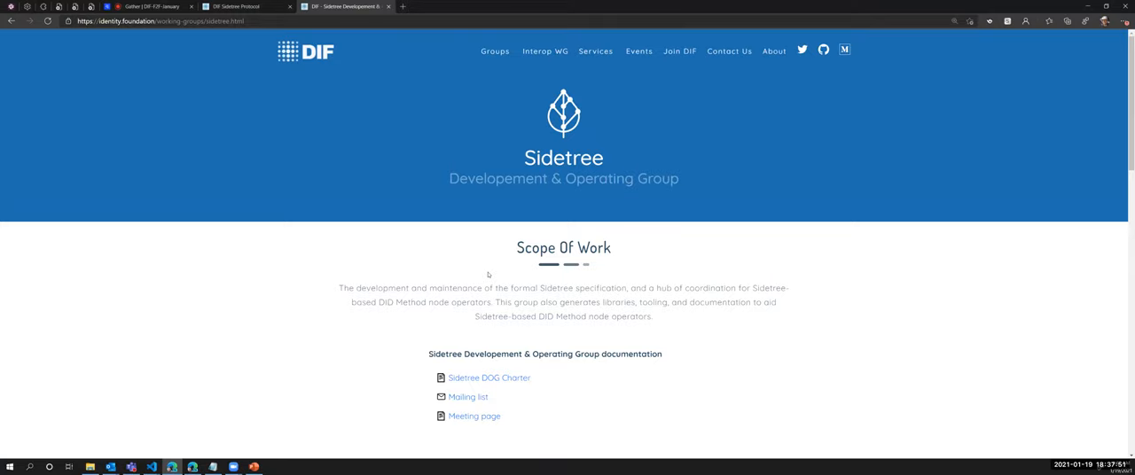
pyautogui.moveTo(647, 236)
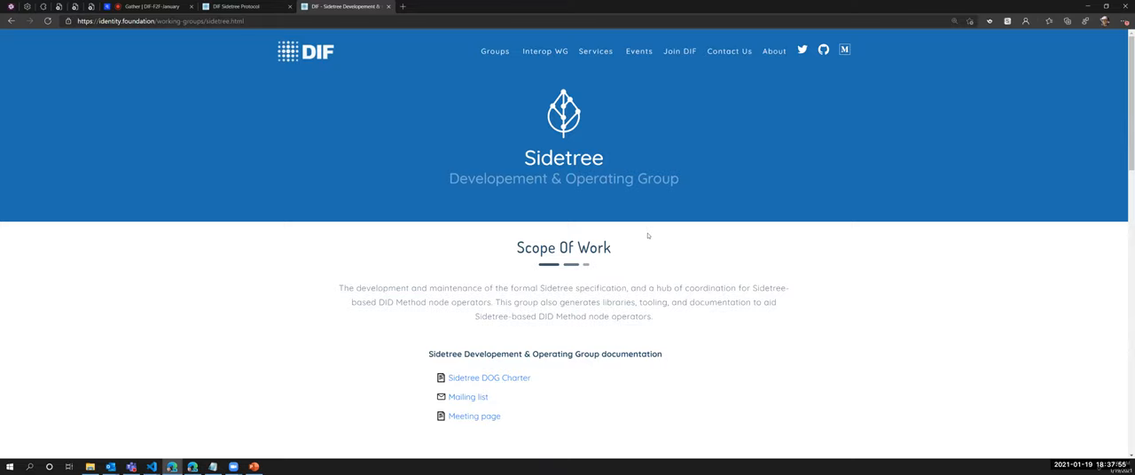
pyautogui.moveTo(653, 192)
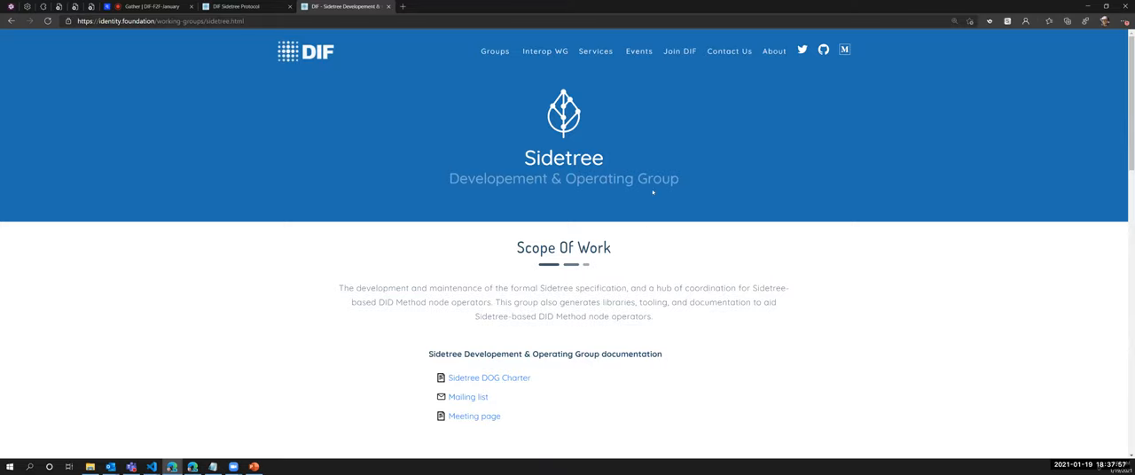
pyautogui.moveTo(606, 200)
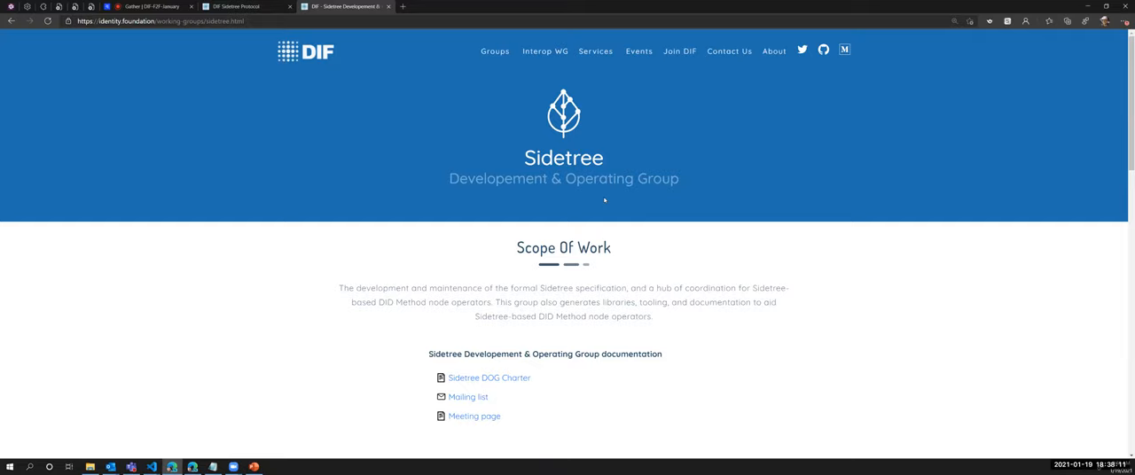
pyautogui.moveTo(514, 248)
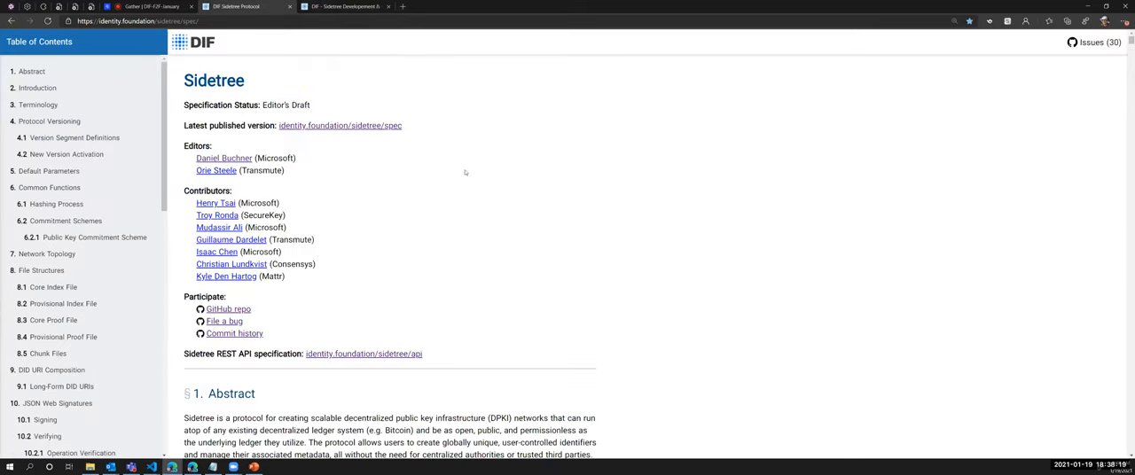
pyautogui.moveTo(411, 220)
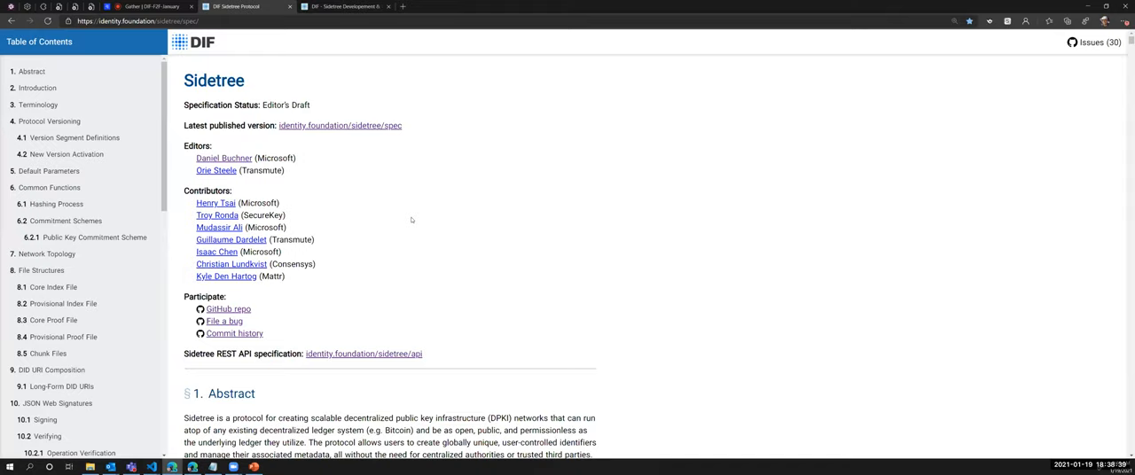
pyautogui.moveTo(330, 268)
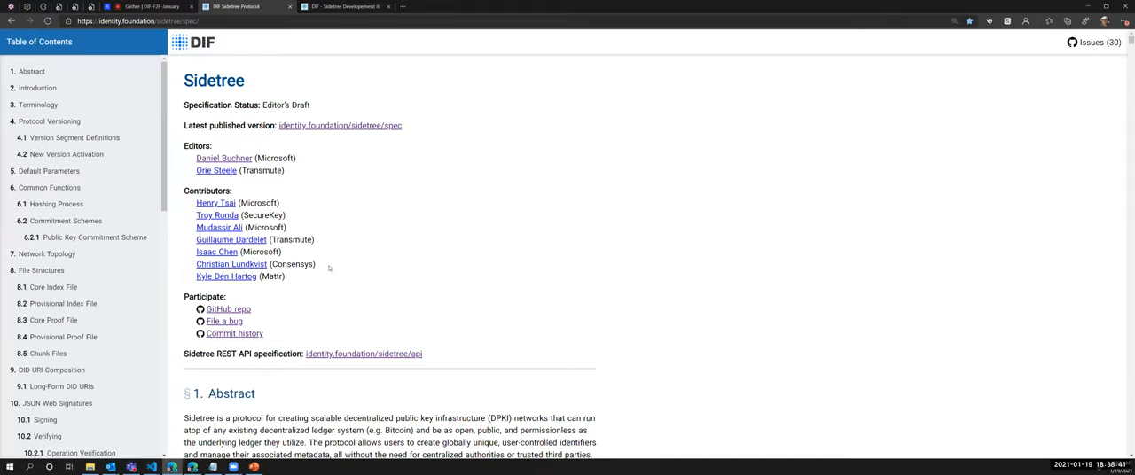
pyautogui.moveTo(440, 298)
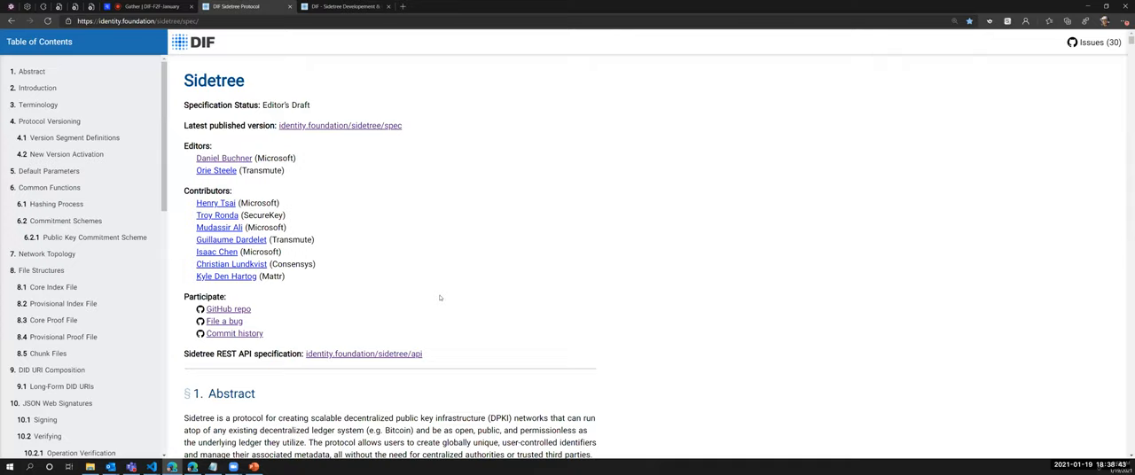
pyautogui.moveTo(582, 378)
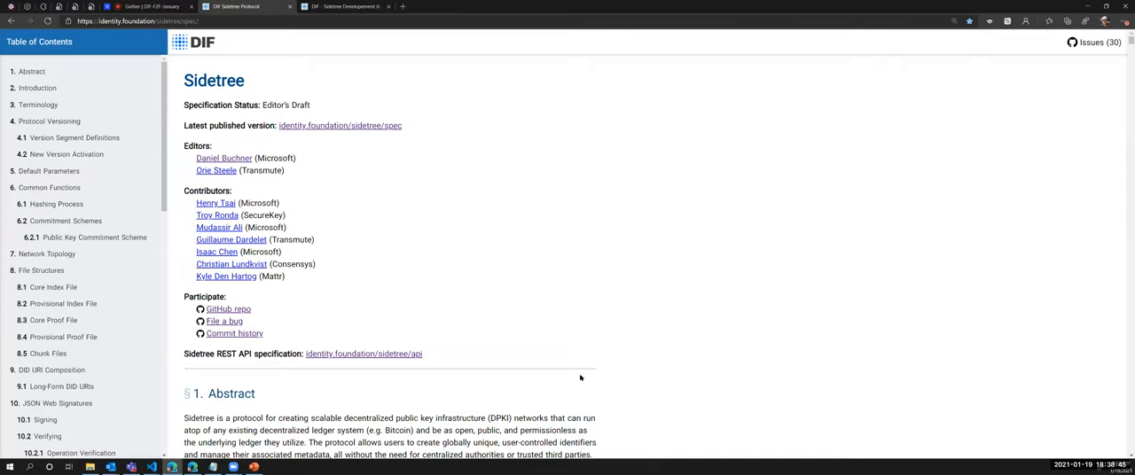
pyautogui.moveTo(596, 348)
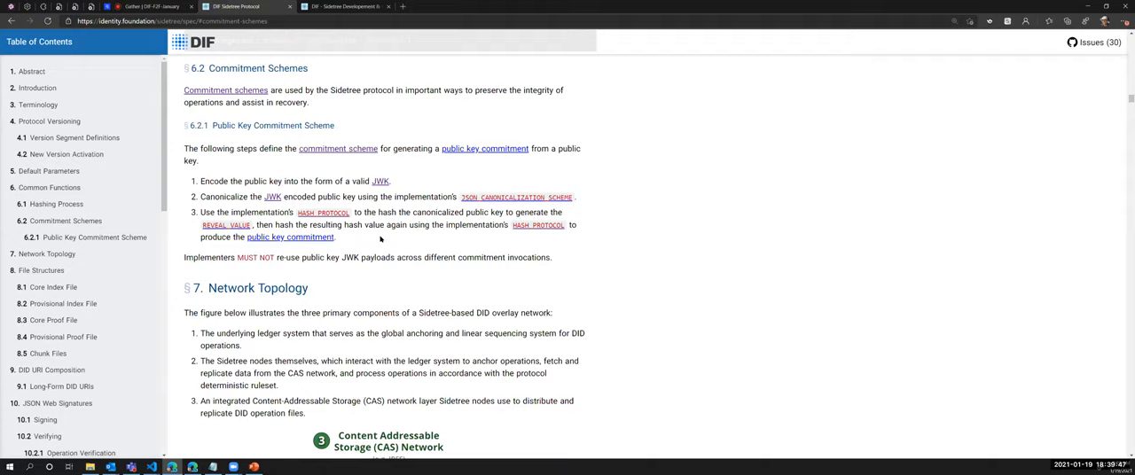
pyautogui.moveTo(536, 266)
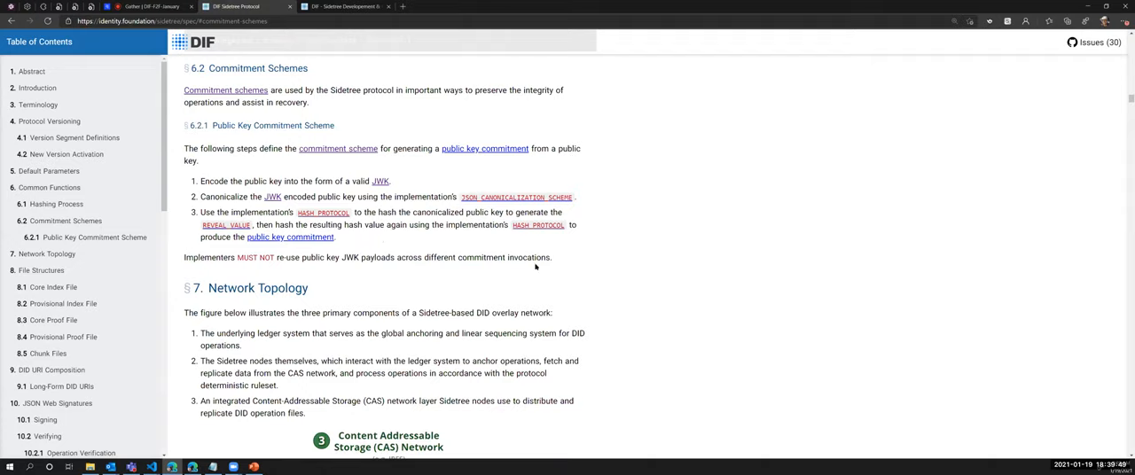
pyautogui.moveTo(498, 252)
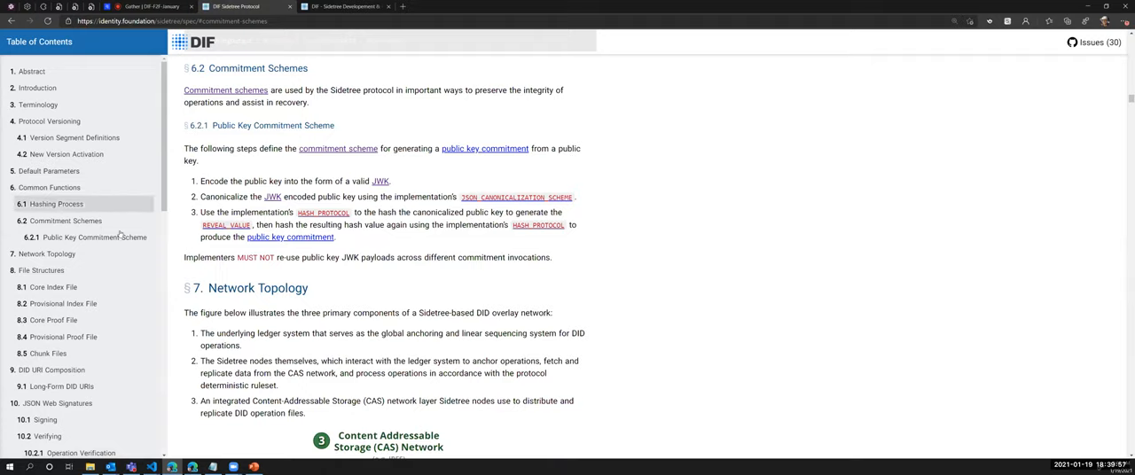
# - Jump to the Network Topology section and review the CAS network, nodes and ledger diagram
pyautogui.click(46, 253)
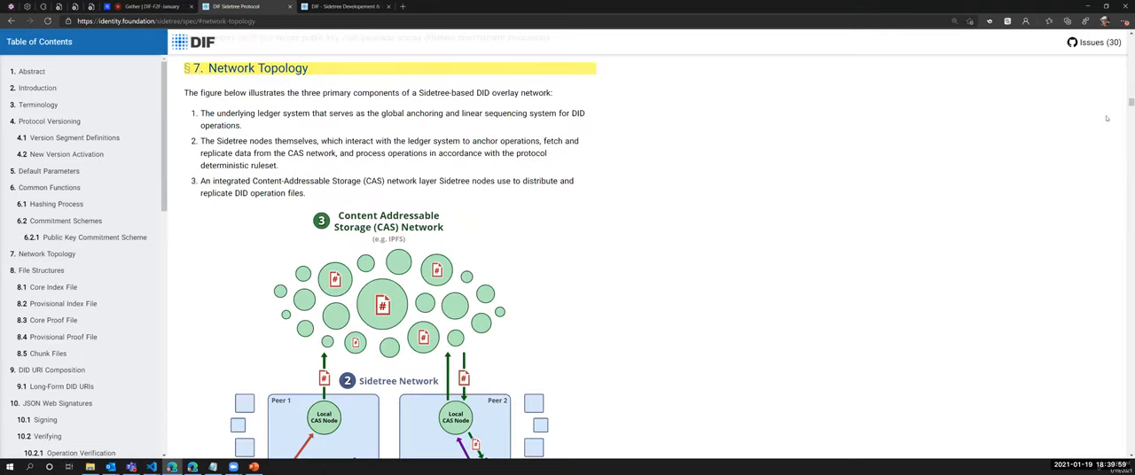
pyautogui.scroll(-3)
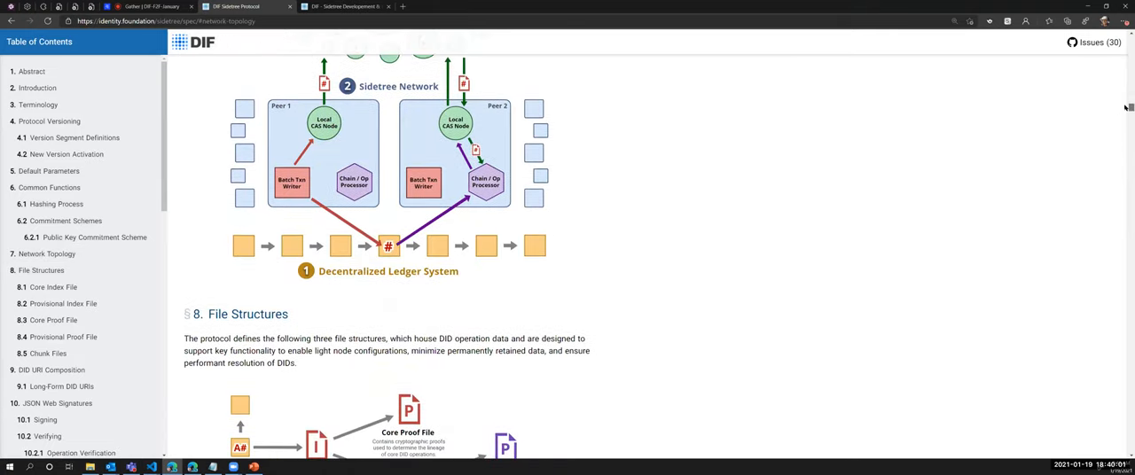
pyautogui.scroll(3)
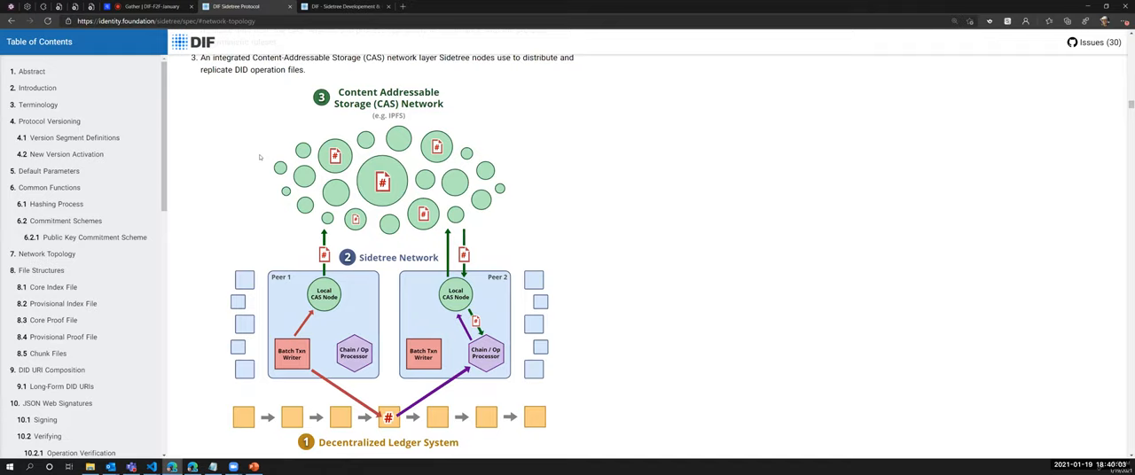
pyautogui.moveTo(664, 248)
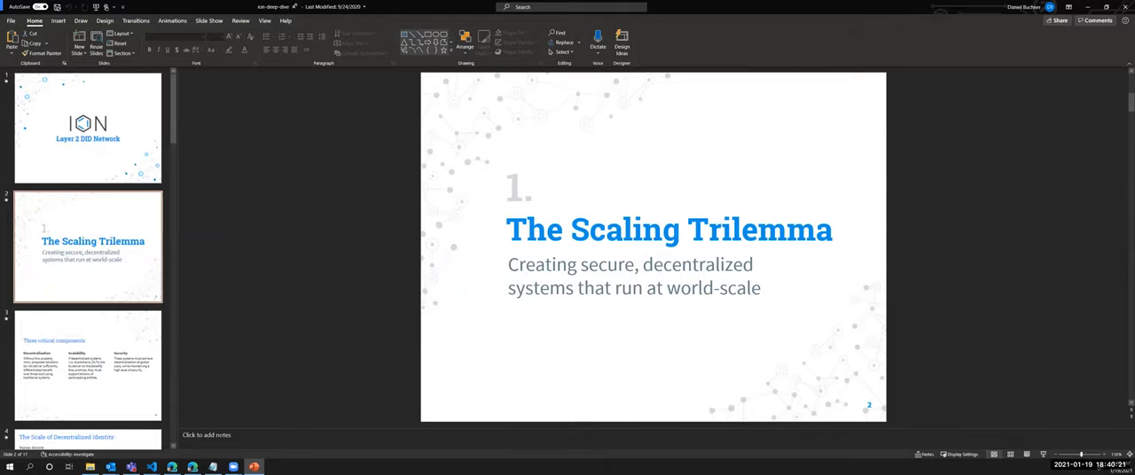
# - Start the ION deck slideshow from the current slide, landing on The Scaling Trilemma
pyautogui.press('F5')
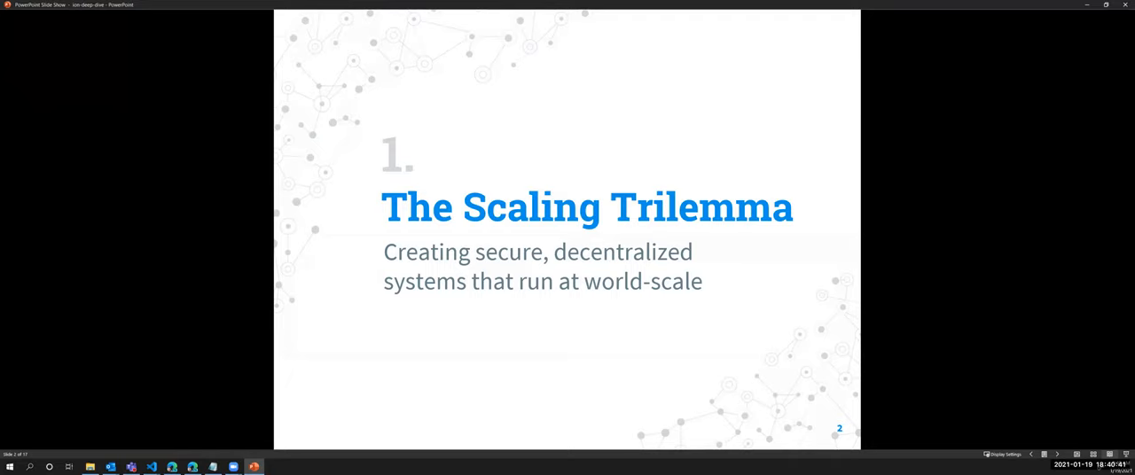
# - Advance through Three critical components to The Scale of Decentralized Identity iceberg slide
pyautogui.press('right')
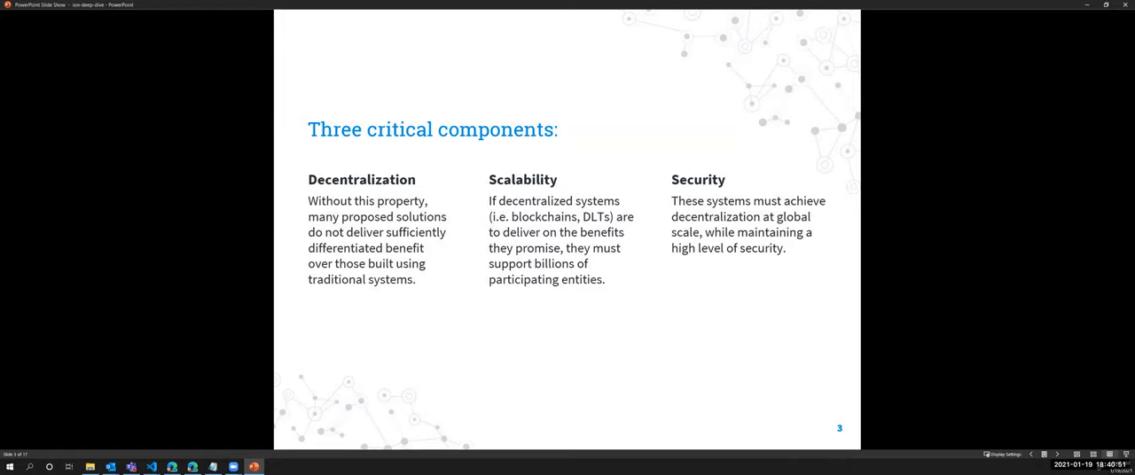
pyautogui.press('right')
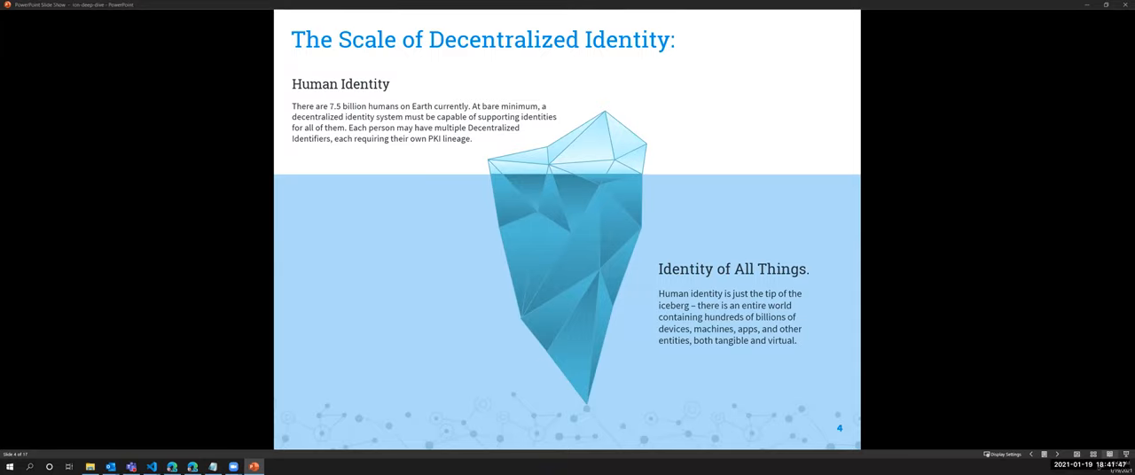
pyautogui.moveTo(674, 316)
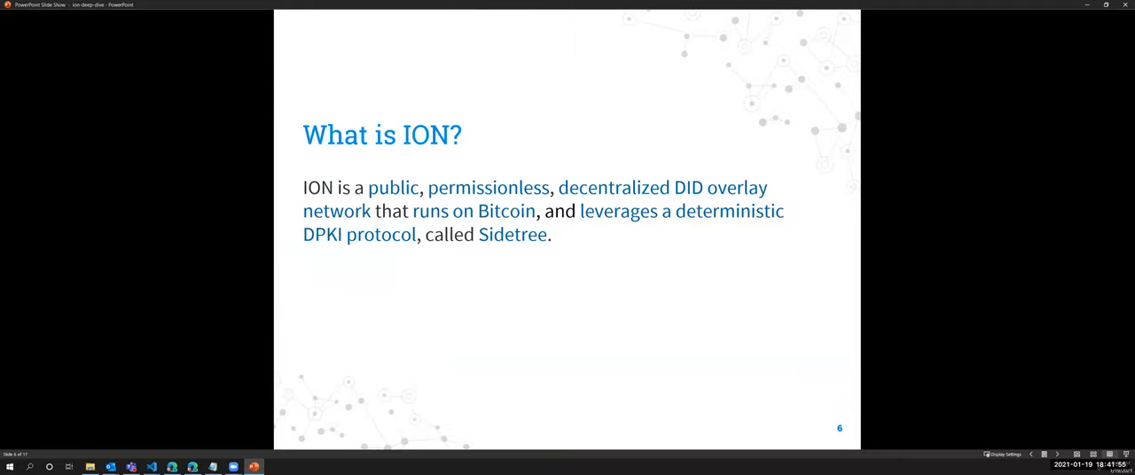
# - Advance past What is ION? to slide 7, Requirements for DPKI
pyautogui.press('right')
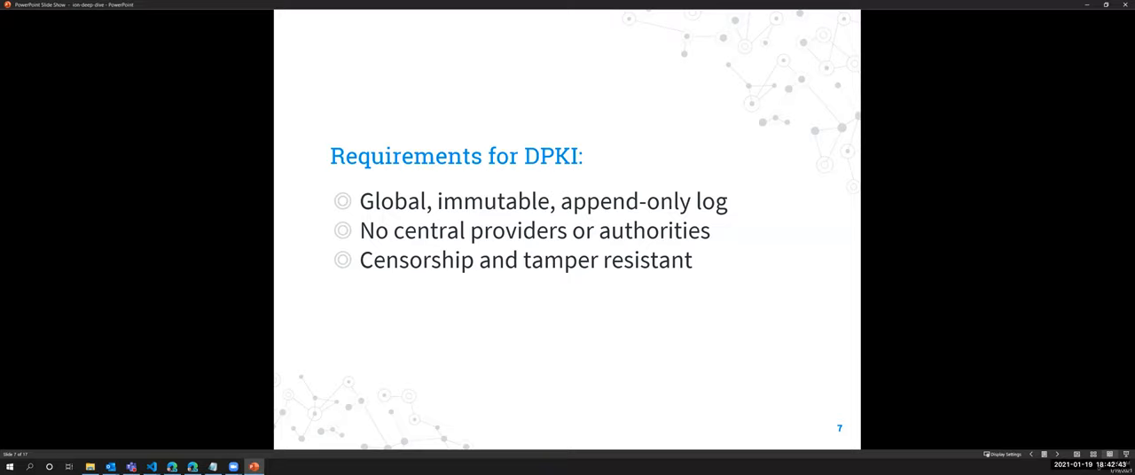
# - Advance past Requirements for DPKI to slide 8, Technical Assumptions
pyautogui.press('right')
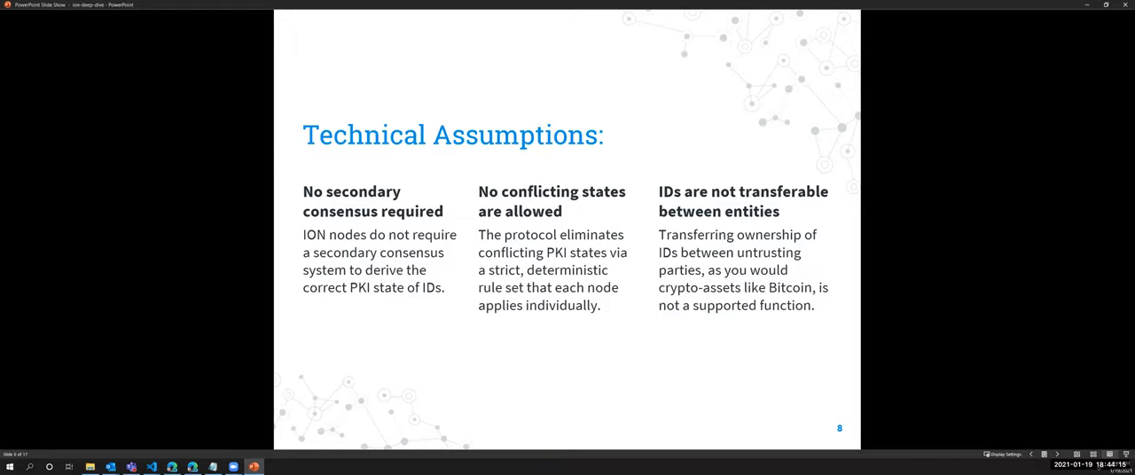
pyautogui.moveTo(983, 352)
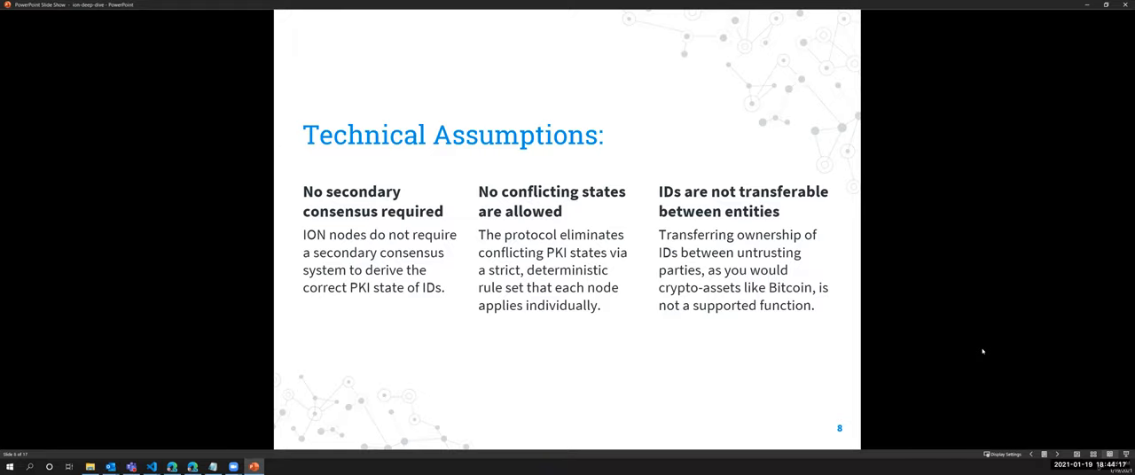
# - Advance through Key Realization to slide 10, System Topology
pyautogui.press('right')
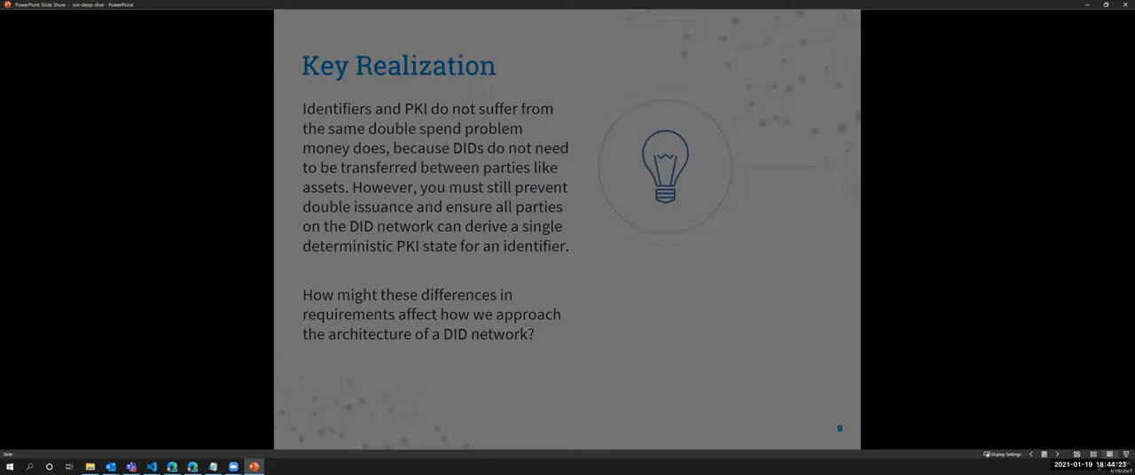
pyautogui.press('right')
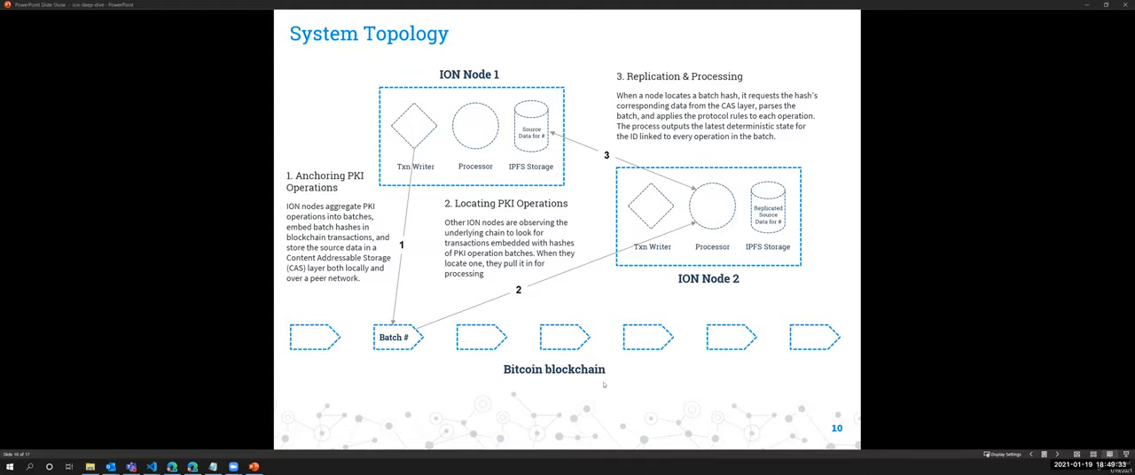
# - Advance from System Topology to slide 11, Anatomy of an Operation
pyautogui.press('right')
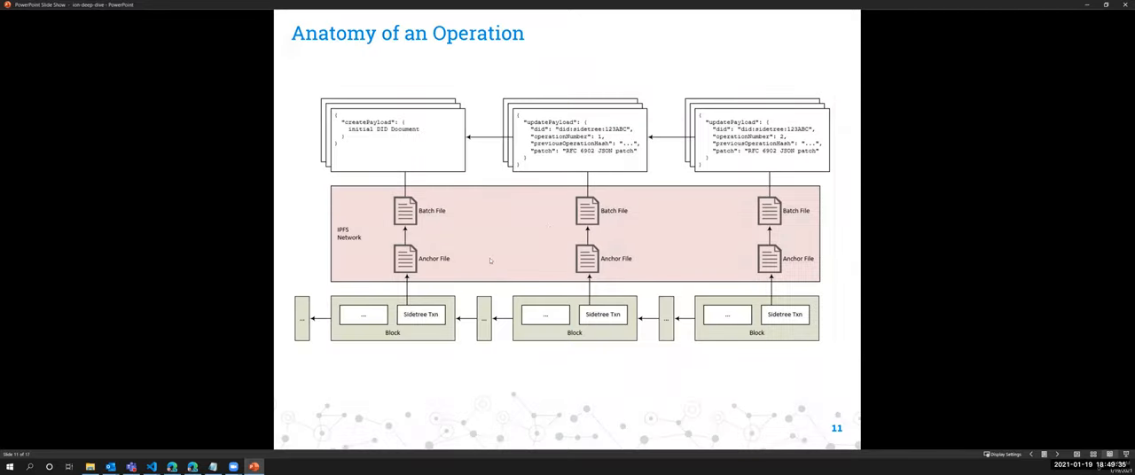
pyautogui.moveTo(444, 229)
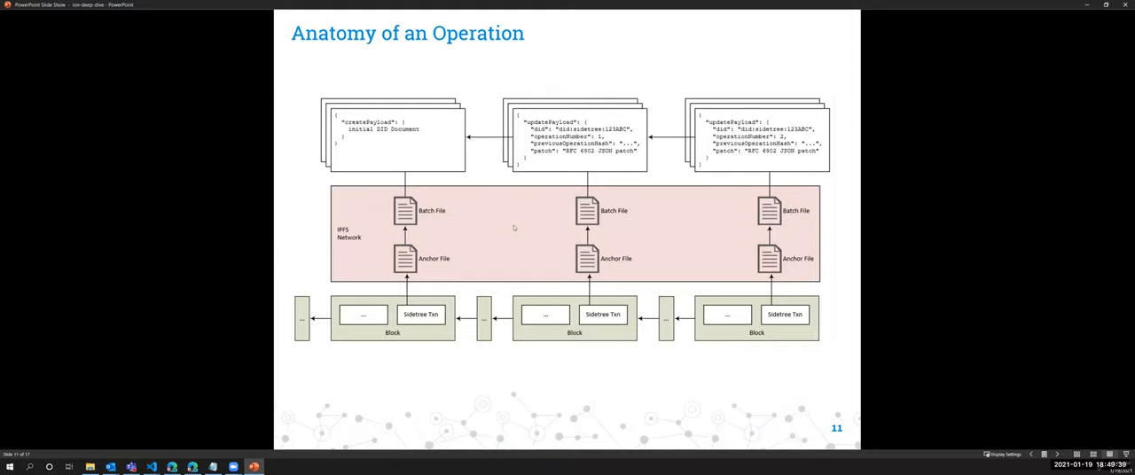
pyautogui.moveTo(398, 305)
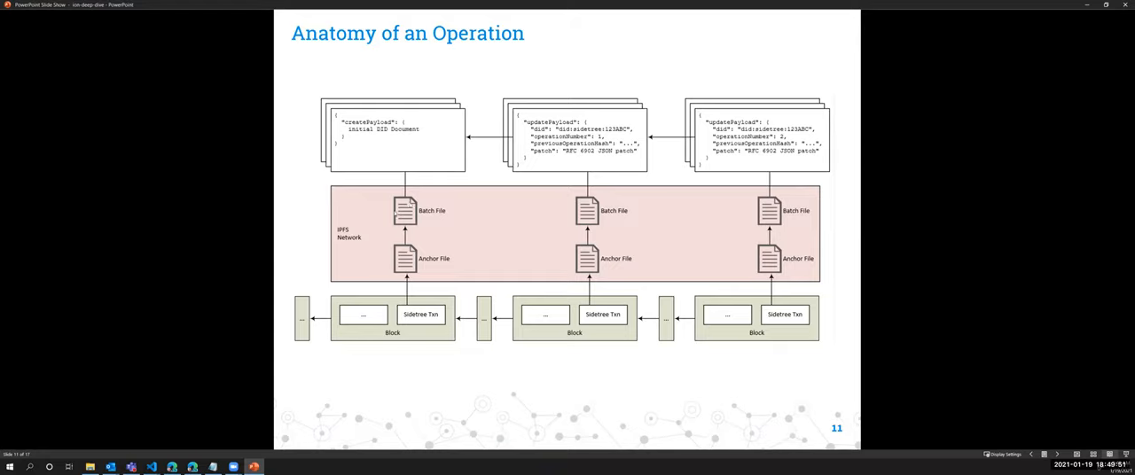
pyautogui.moveTo(566, 67)
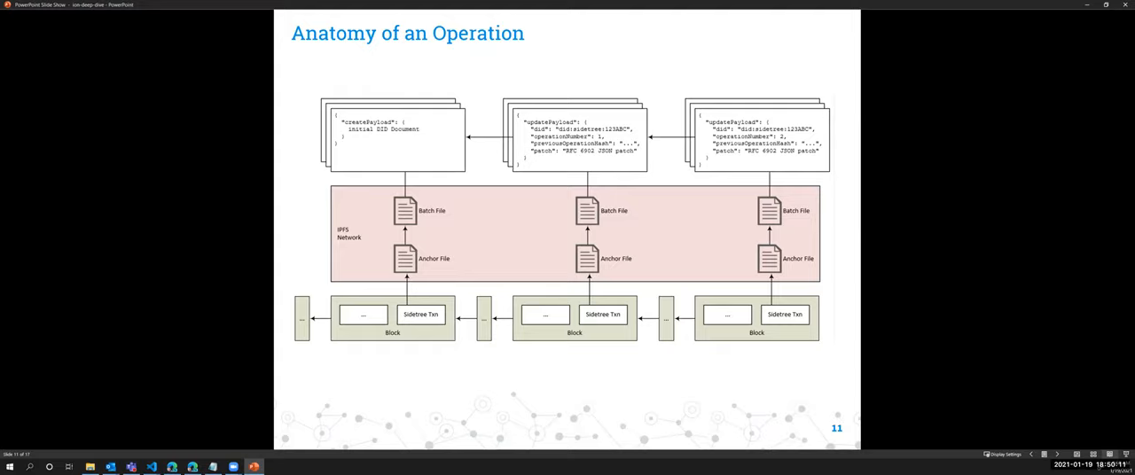
pyautogui.moveTo(833, 277)
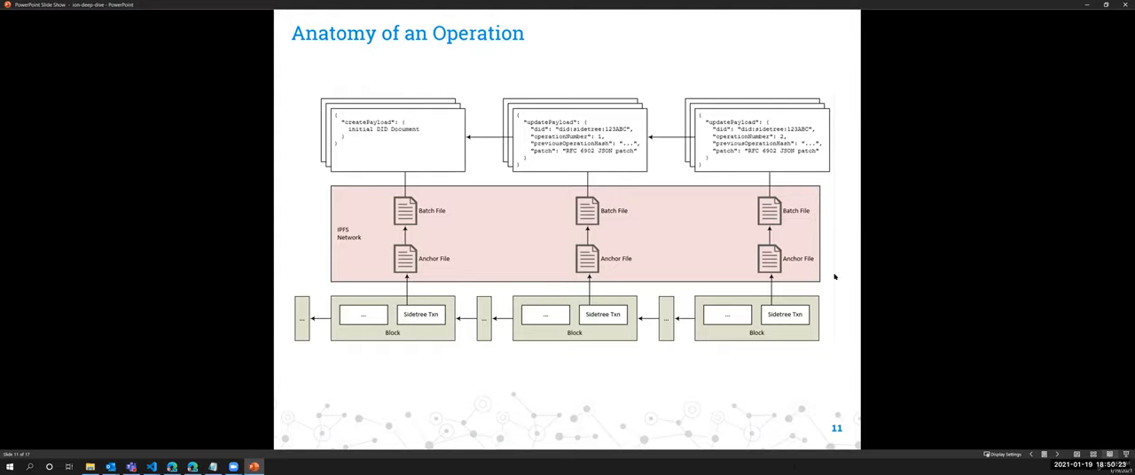
pyautogui.moveTo(547, 296)
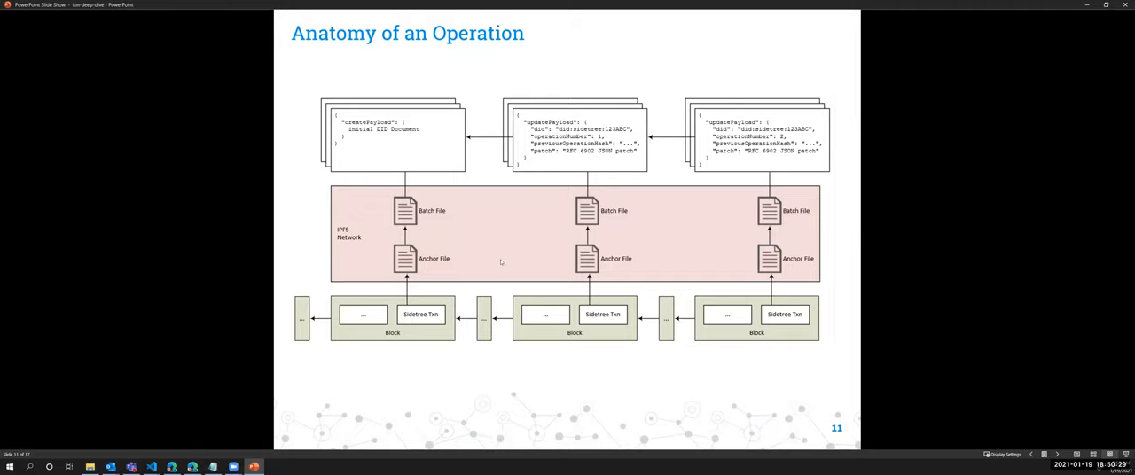
pyautogui.moveTo(683, 170)
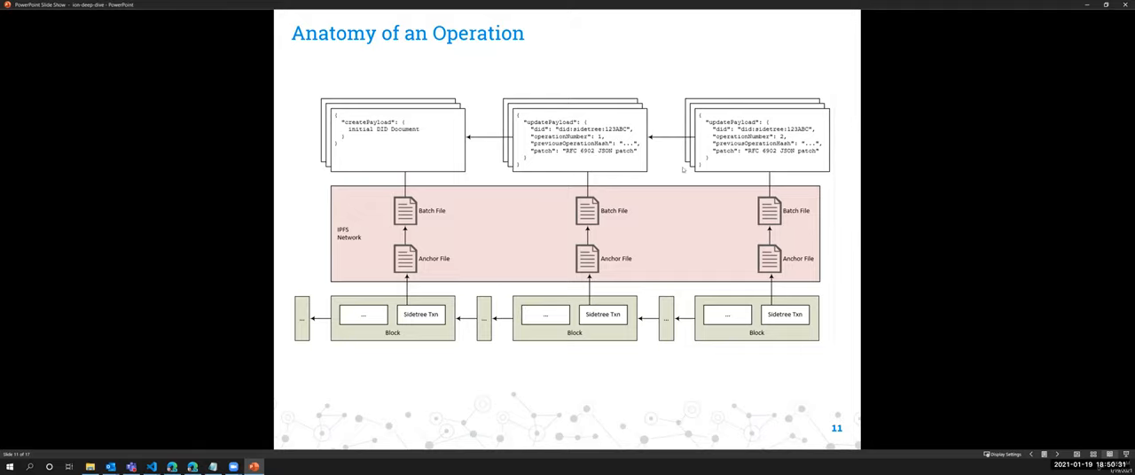
pyautogui.moveTo(492, 220)
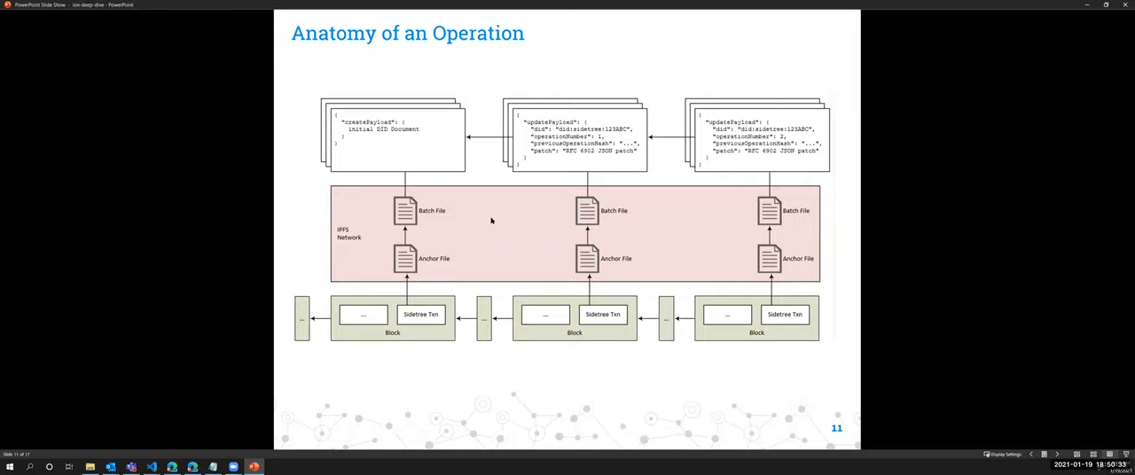
pyautogui.moveTo(486, 227)
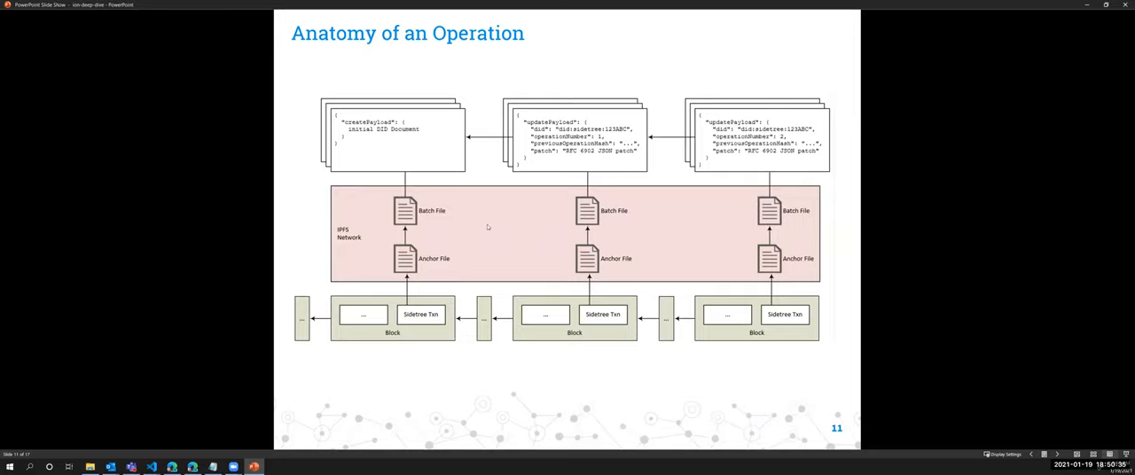
pyautogui.moveTo(518, 227)
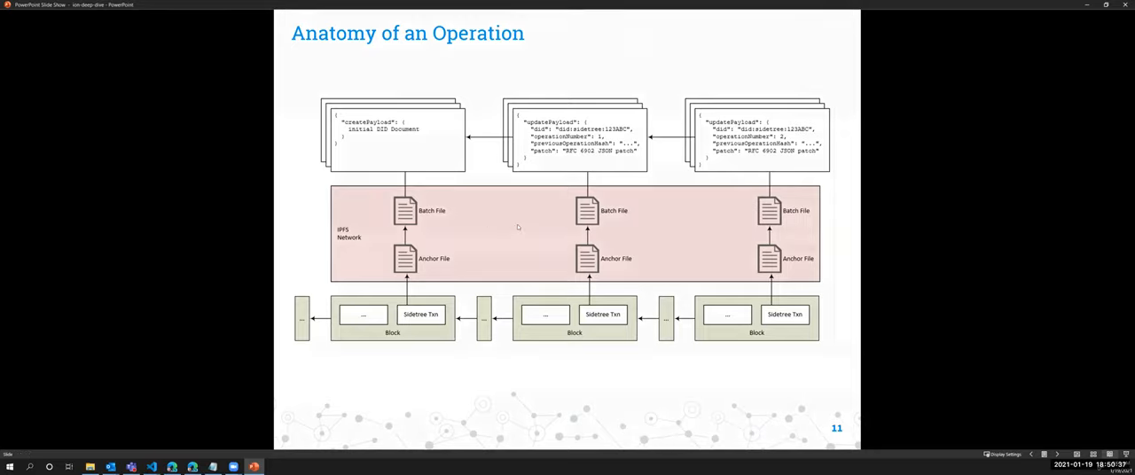
# - Advance to slide 12, DID PKI State Convergence, with the vector-clock diagram
pyautogui.press('right')
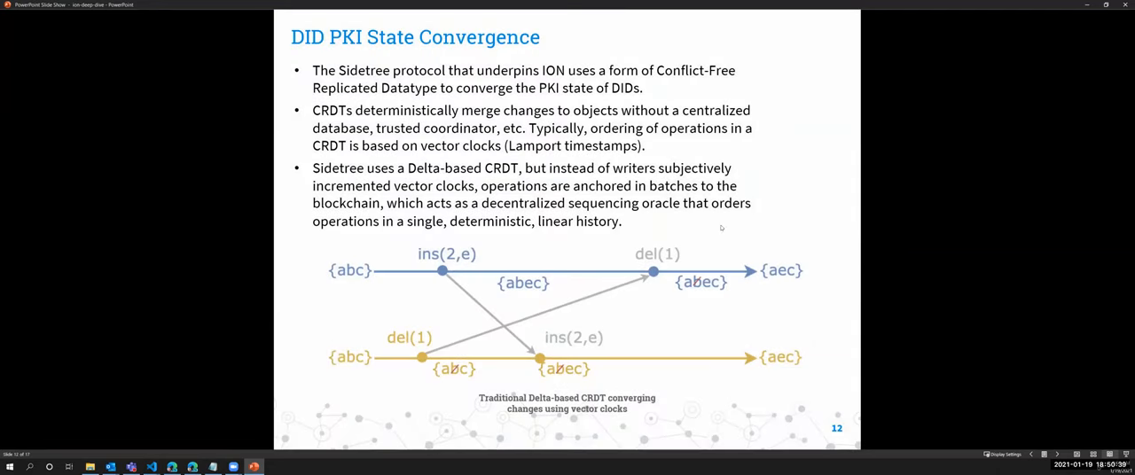
pyautogui.moveTo(759, 227)
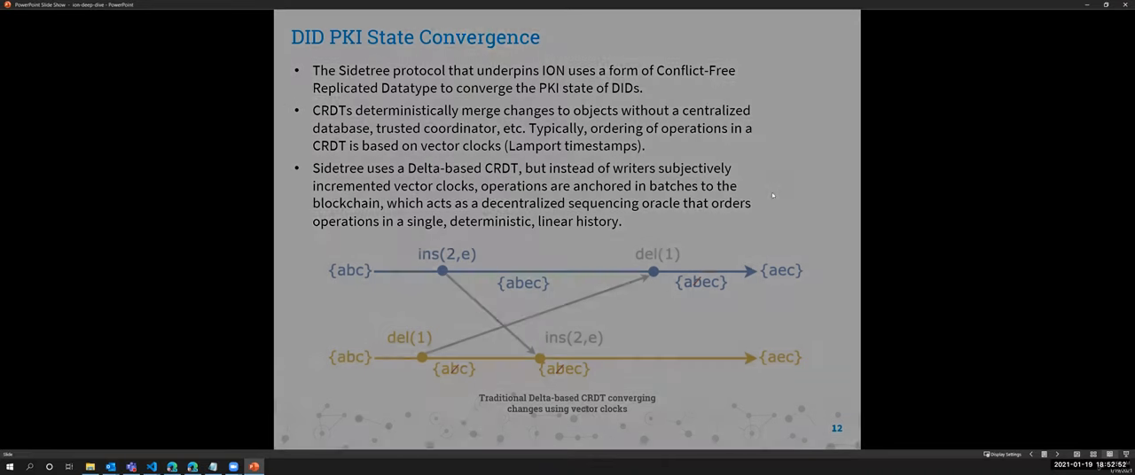
# - Advance to slide 13 on Massive Scale, Cost Efficient, Permissionless and Flexible Nodes
pyautogui.press('right')
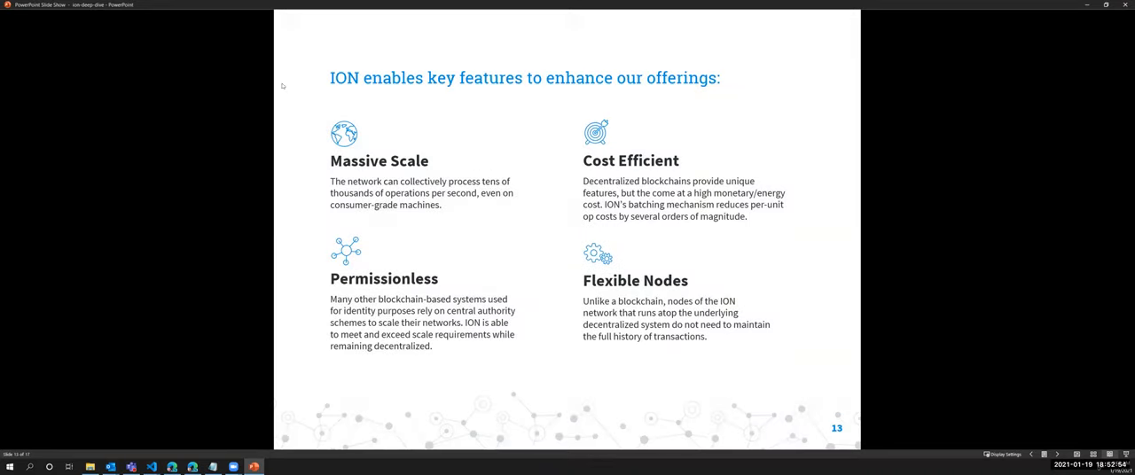
pyautogui.moveTo(348, 92)
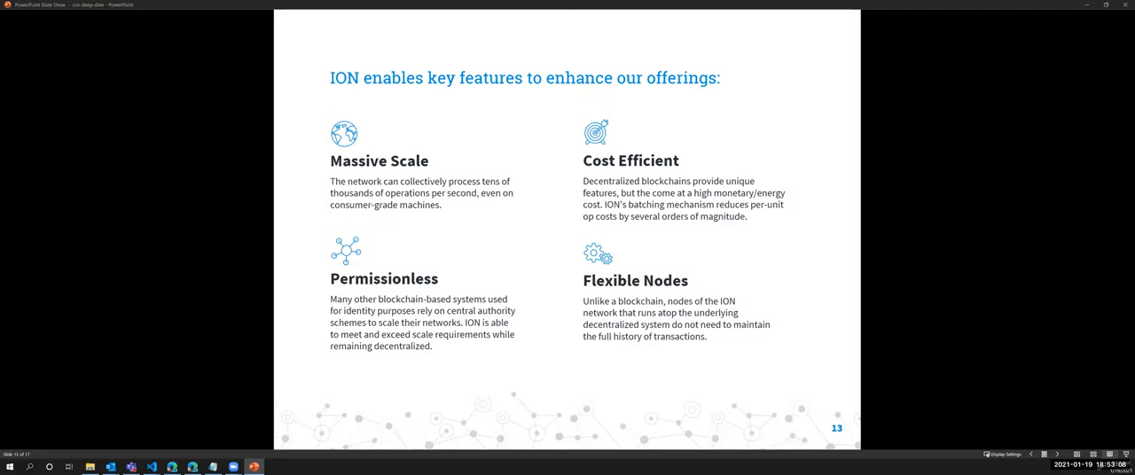
pyautogui.moveTo(359, 64)
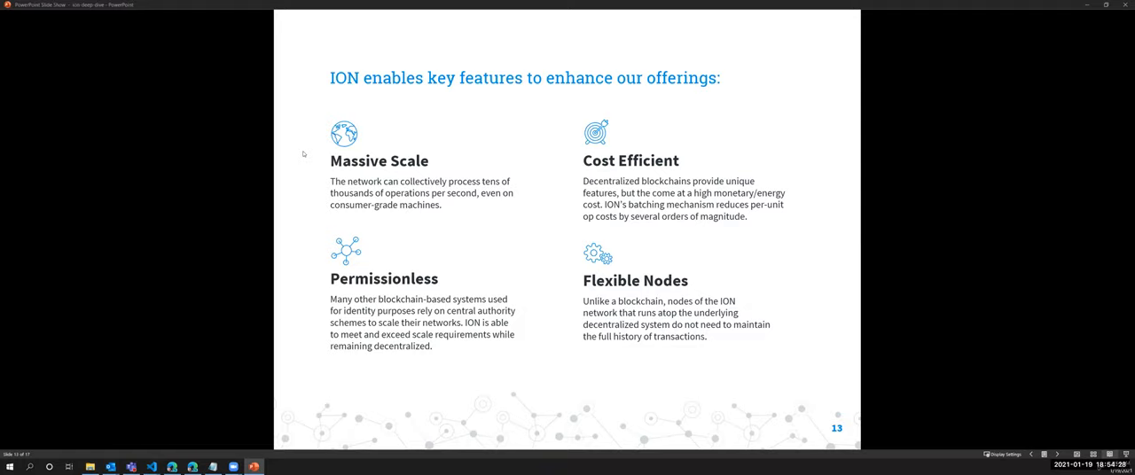
pyautogui.moveTo(933, 18)
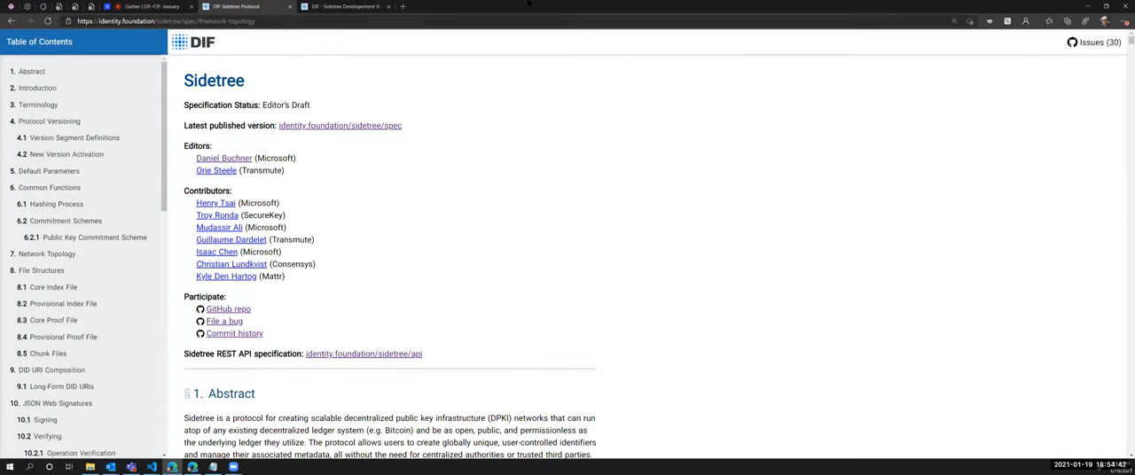
pyautogui.moveTo(820, 240)
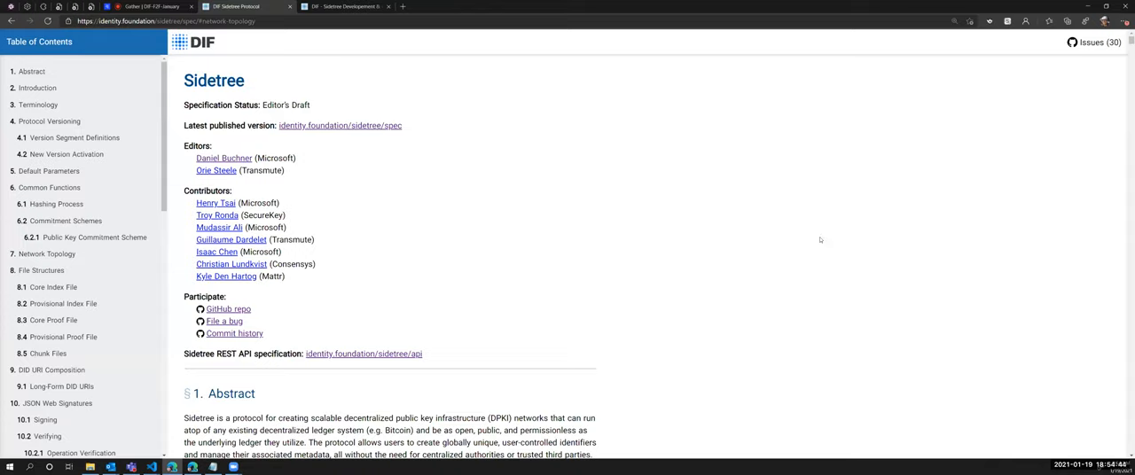
pyautogui.moveTo(726, 284)
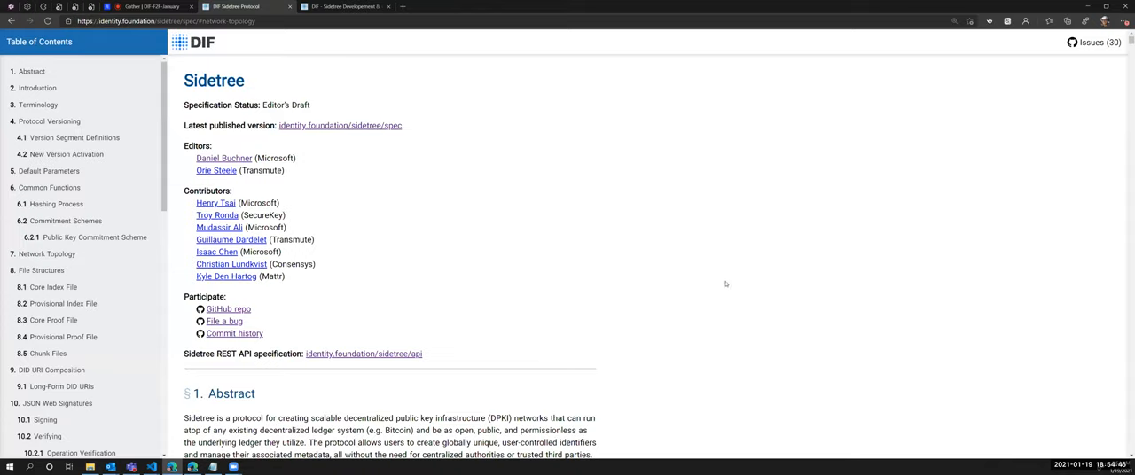
pyautogui.moveTo(601, 323)
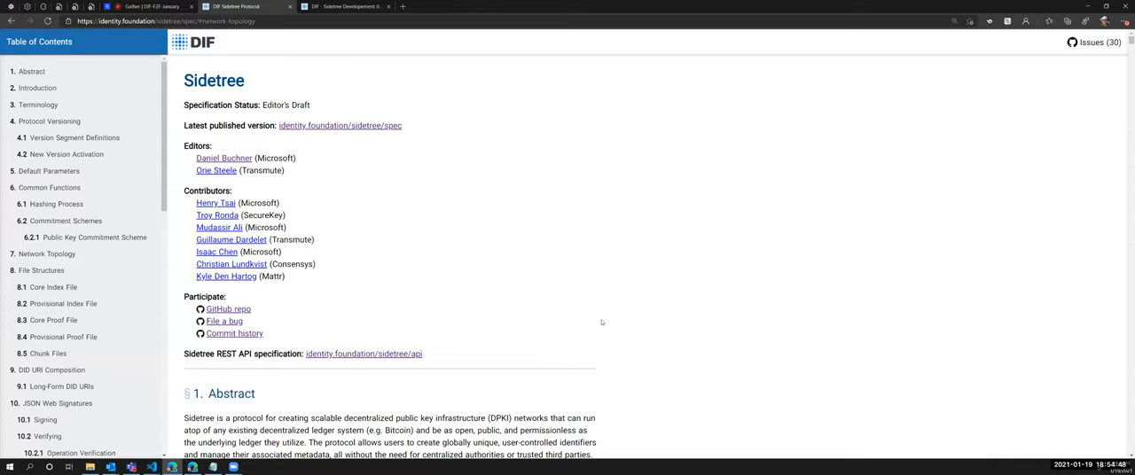
pyautogui.moveTo(525, 351)
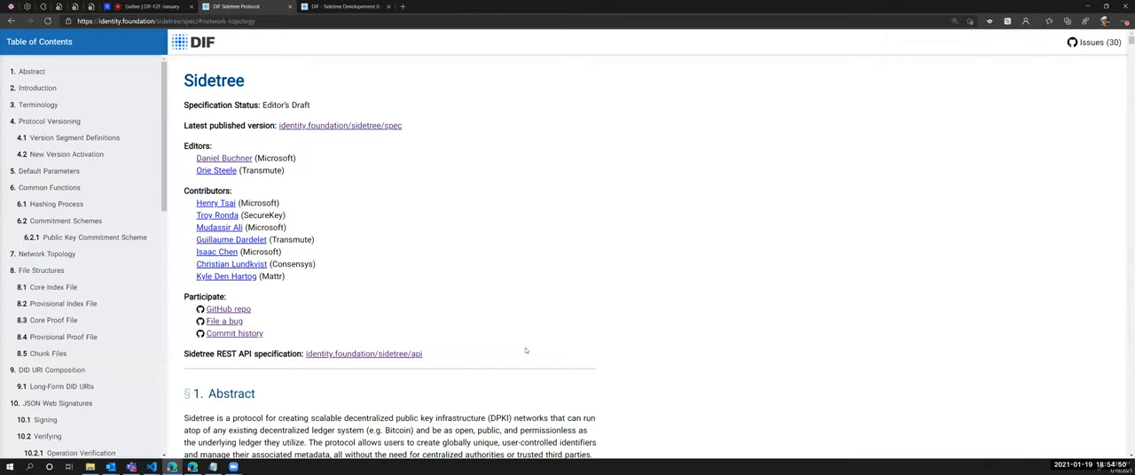
pyautogui.moveTo(529, 354)
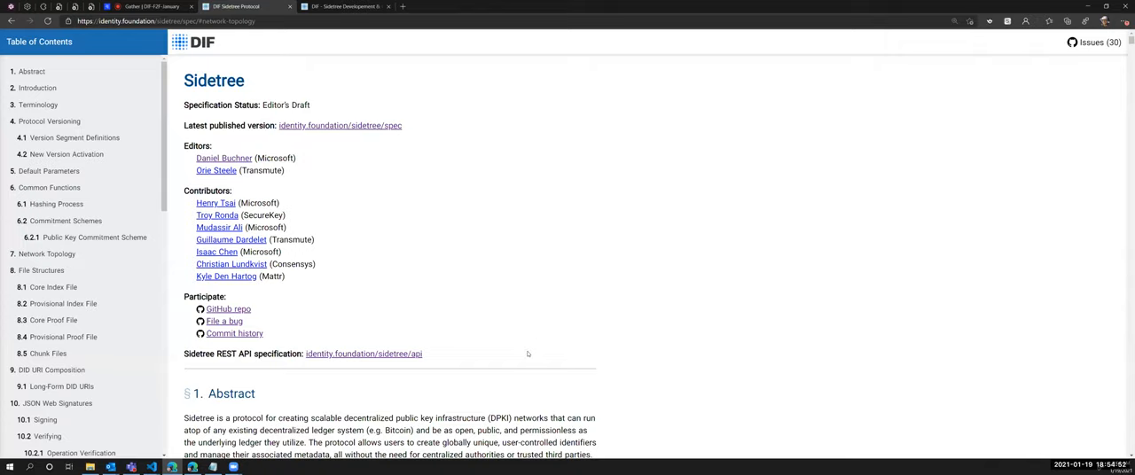